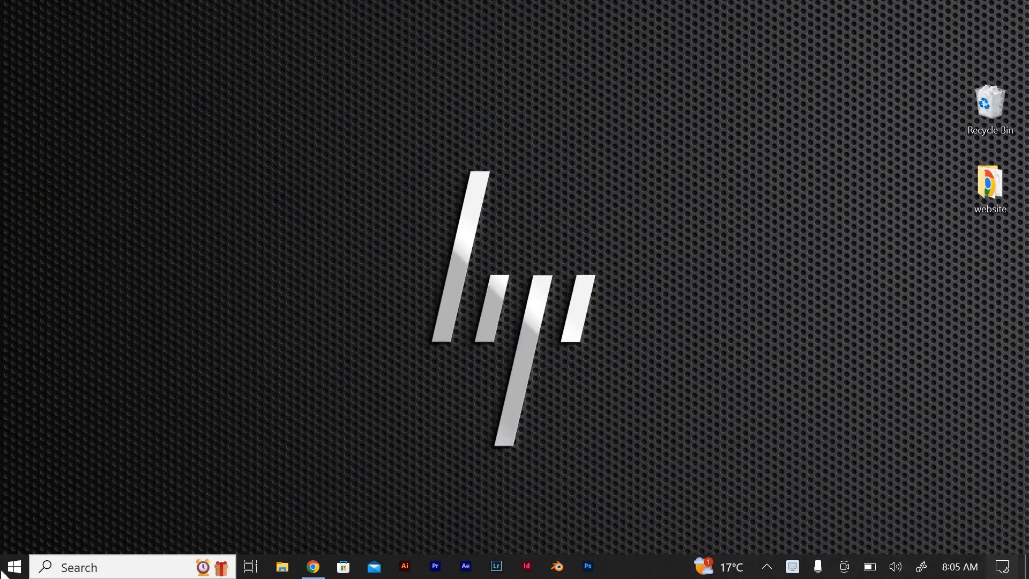
- Launch Microsoft Teams from the taskbar to its Welcome to Teams chat screen
click(16, 567)
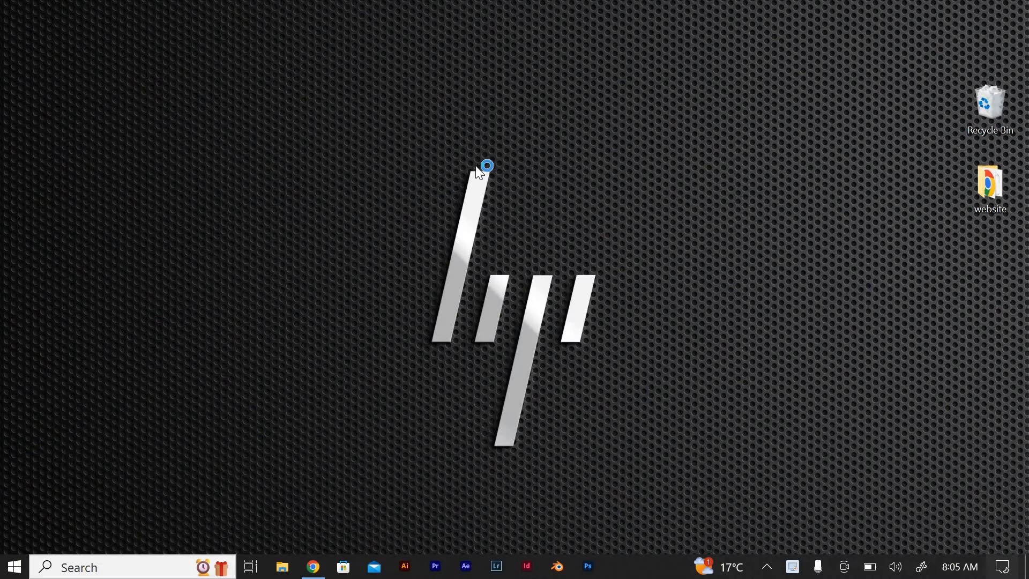
click(617, 566)
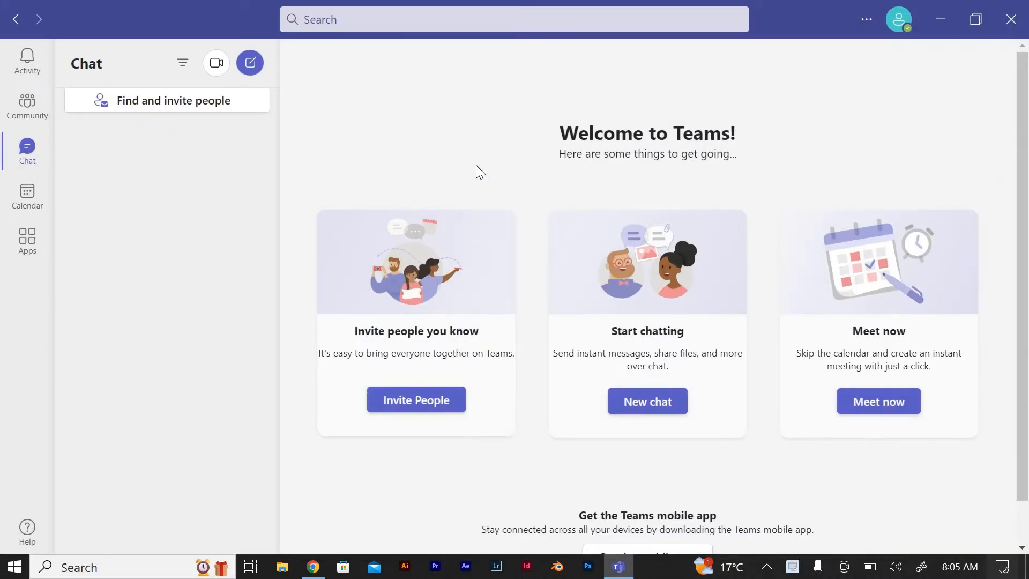
mouse_move(328, 118)
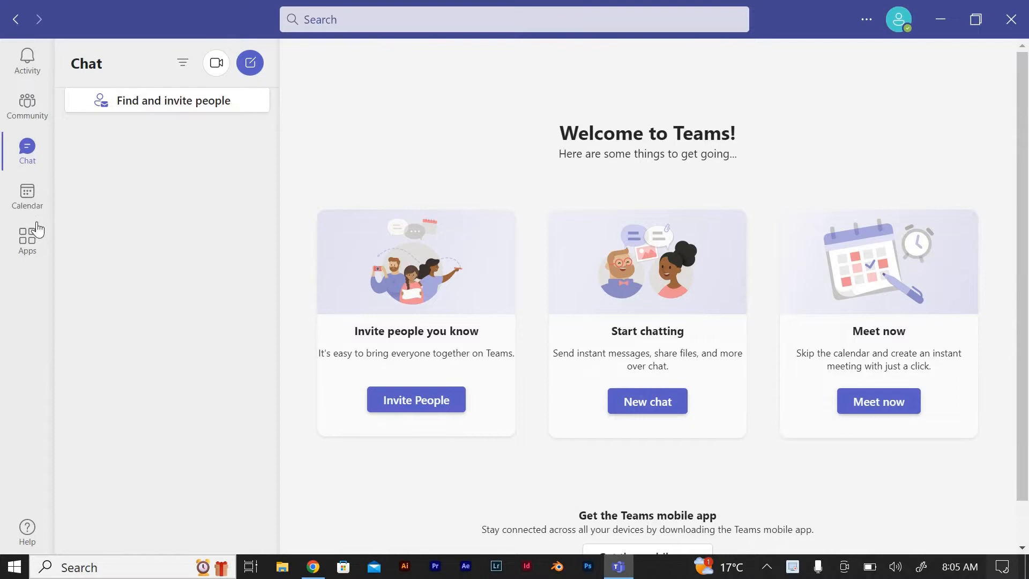
mouse_move(108, 56)
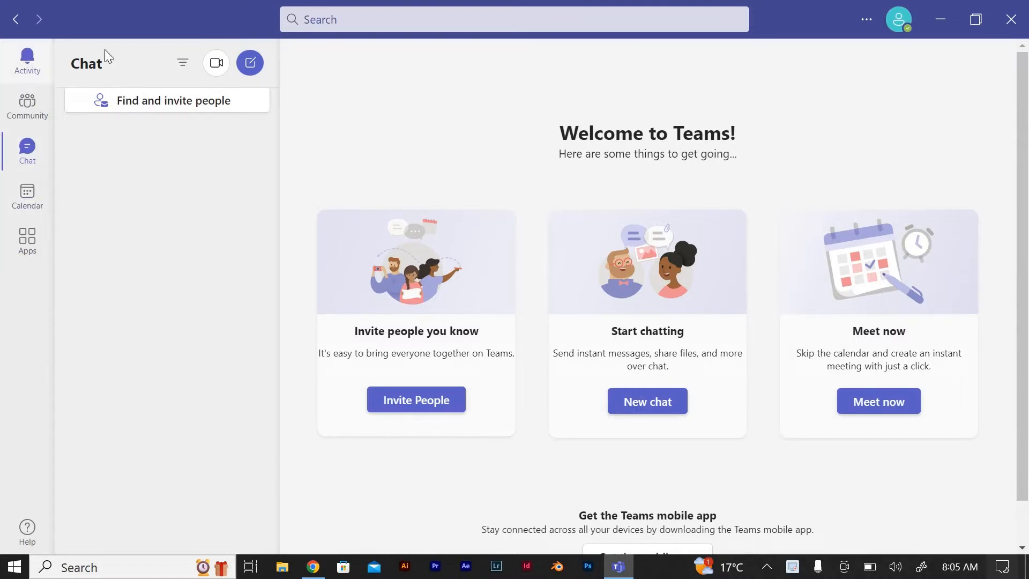
mouse_move(657, 75)
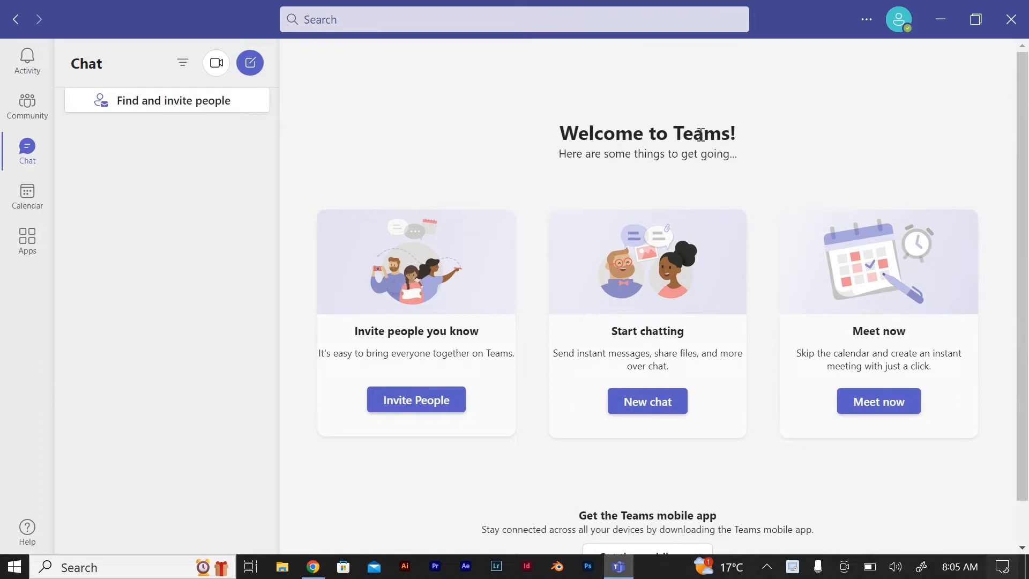
mouse_move(941, 7)
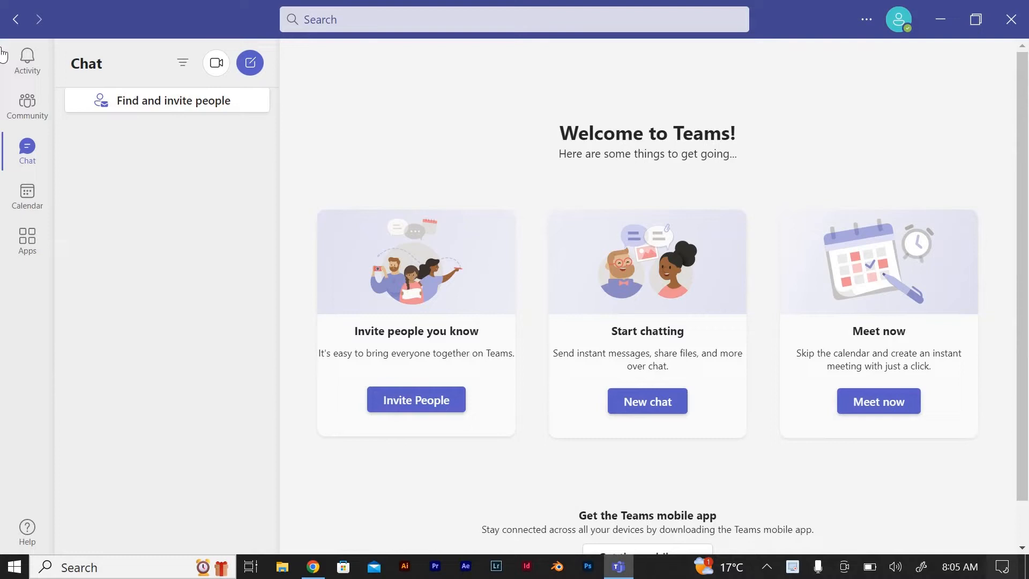
- Show your profile panel and expand the presence status list, keeping Available
click(898, 20)
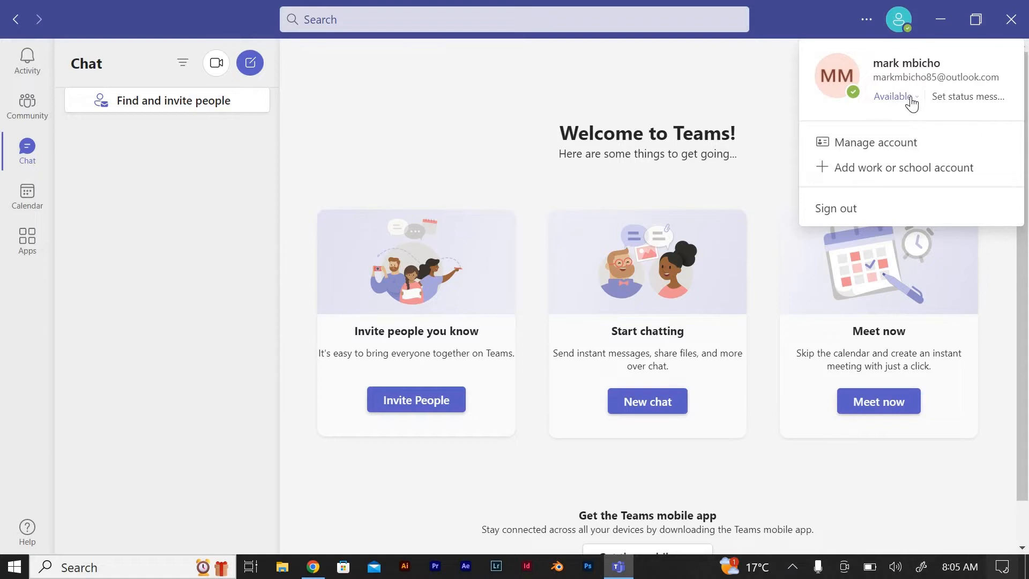
click(894, 97)
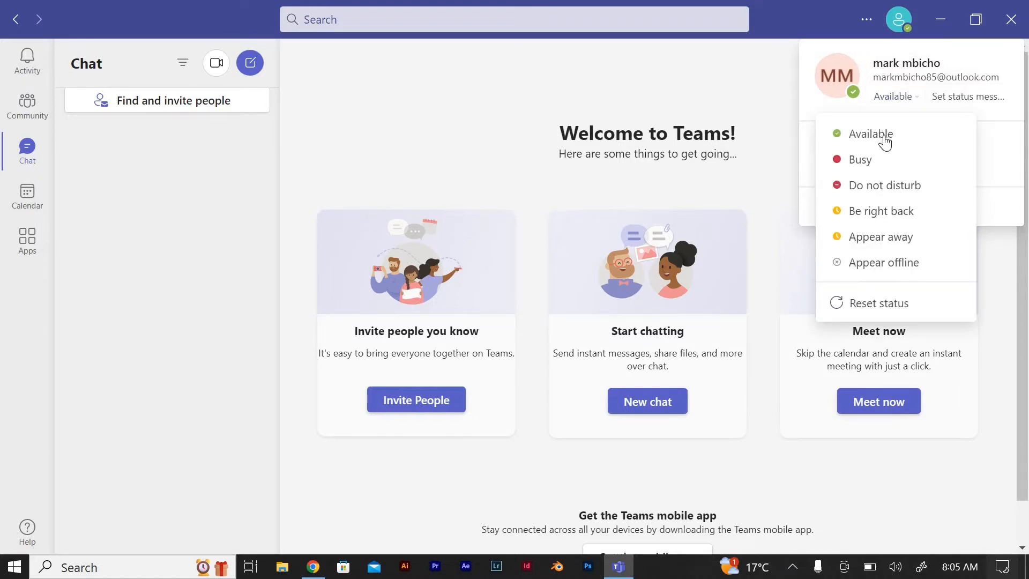
mouse_move(873, 161)
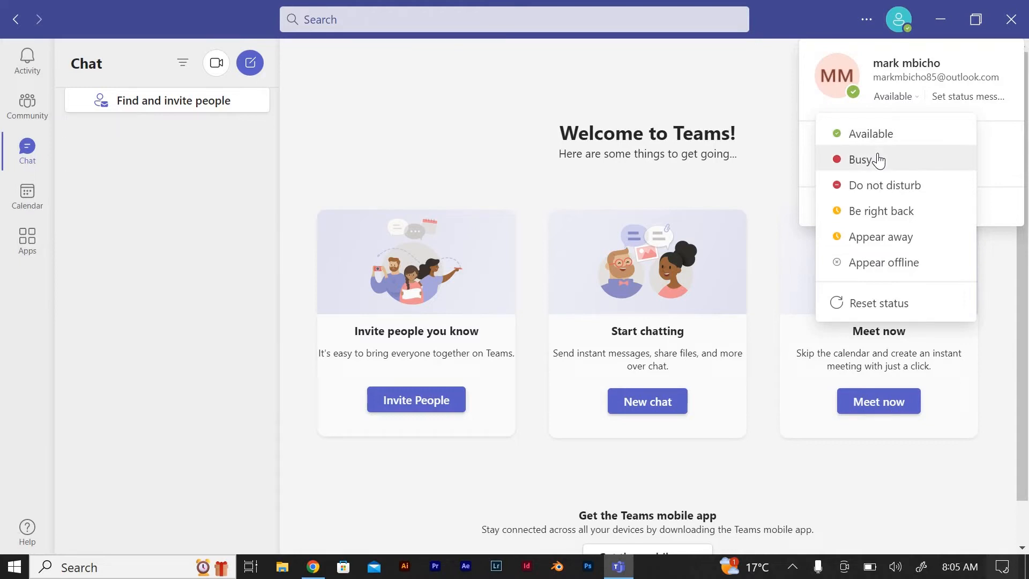
mouse_move(913, 194)
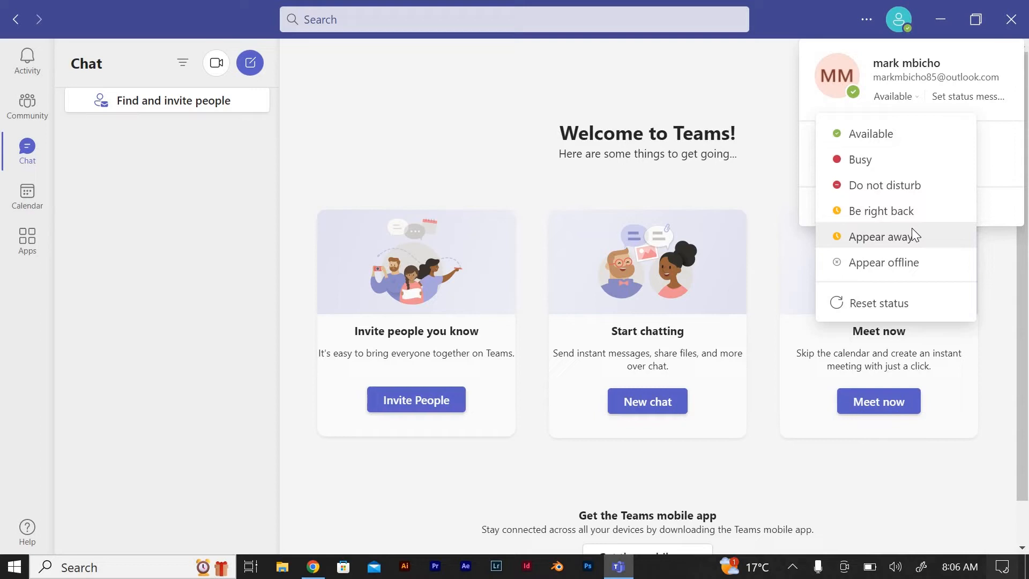
mouse_move(888, 137)
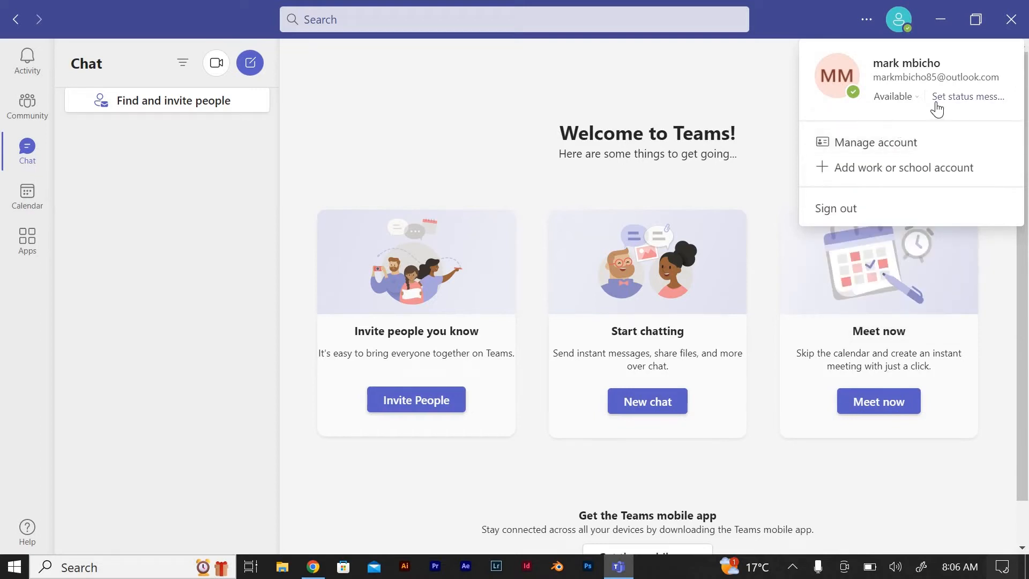
mouse_move(941, 119)
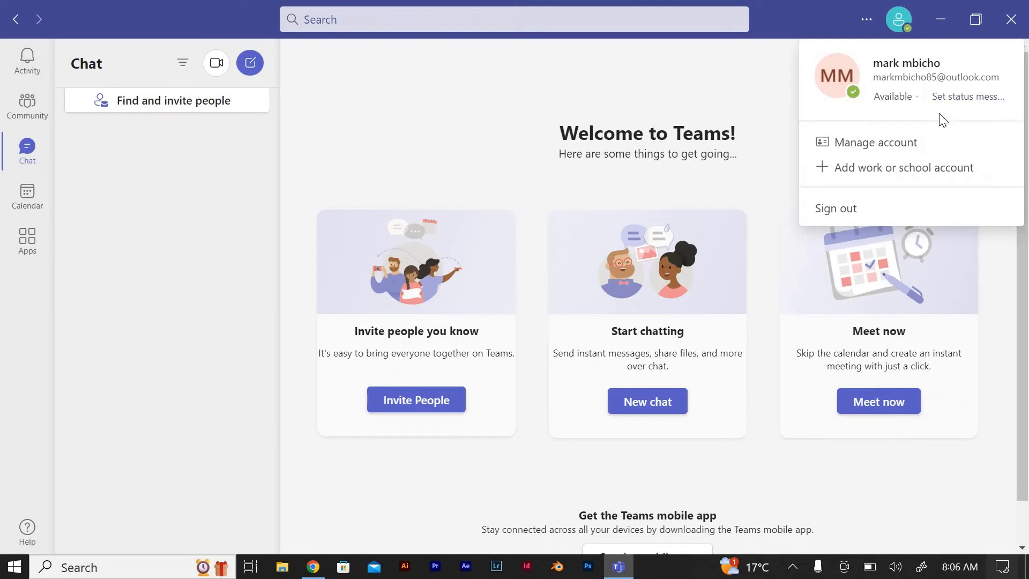
mouse_move(960, 102)
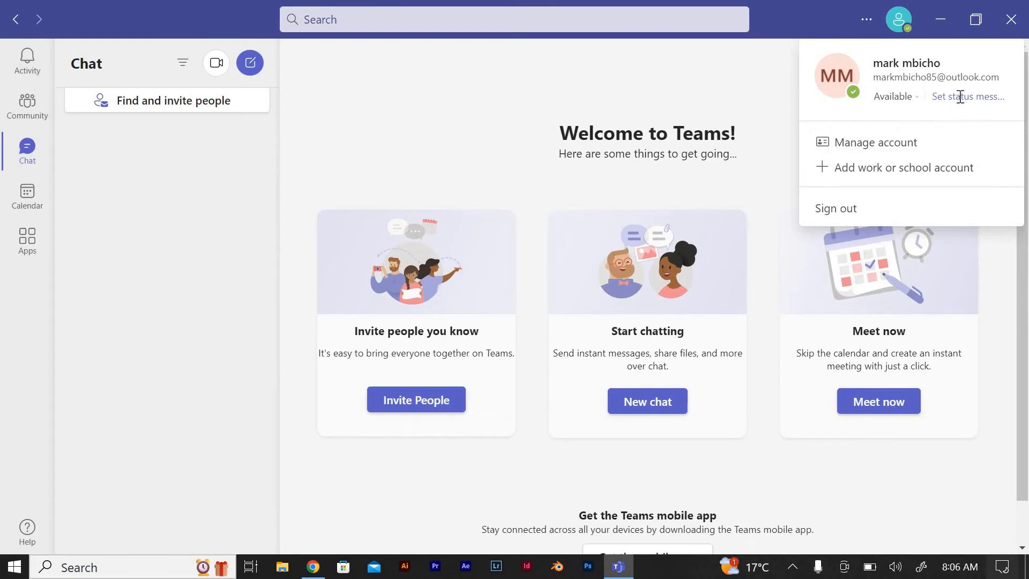
click(967, 97)
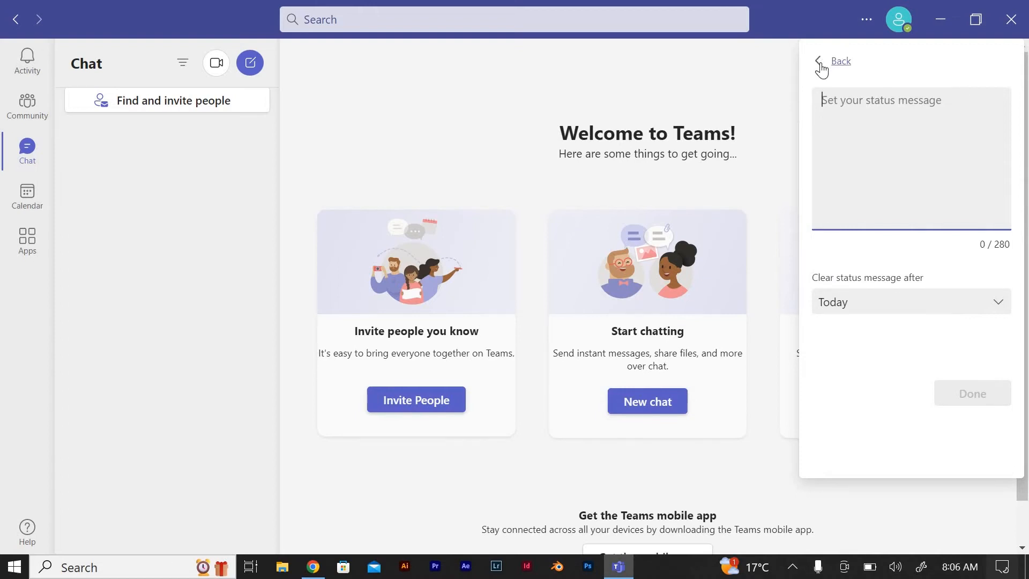
click(832, 61)
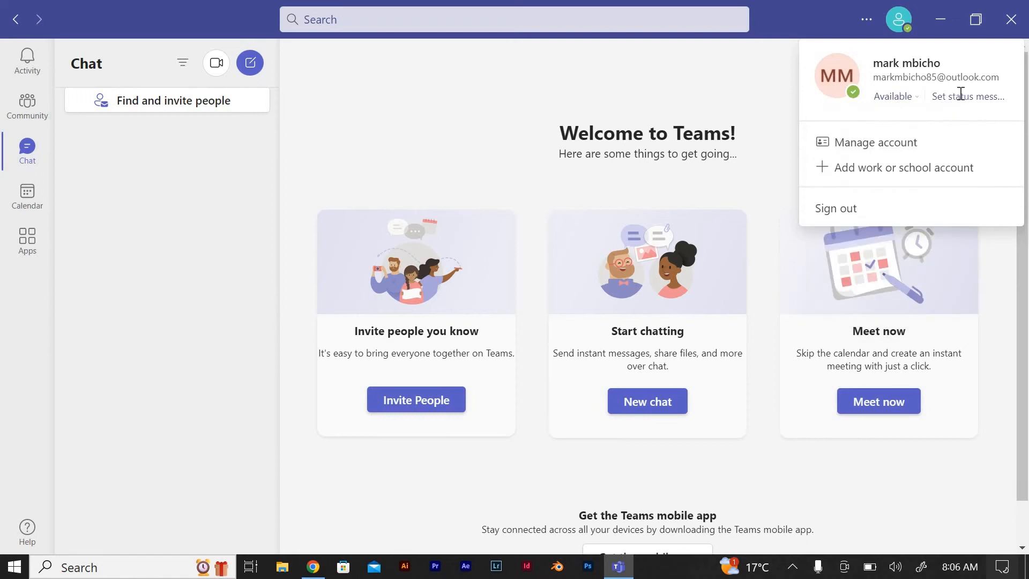
- Draft the status message 'im available' in the status message editor without saving
click(967, 96)
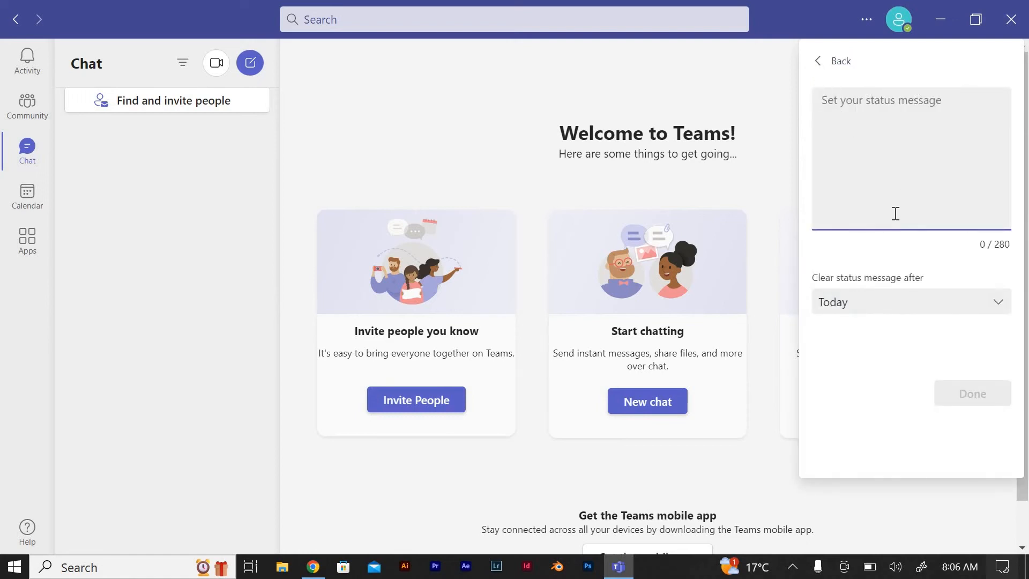
text(im)
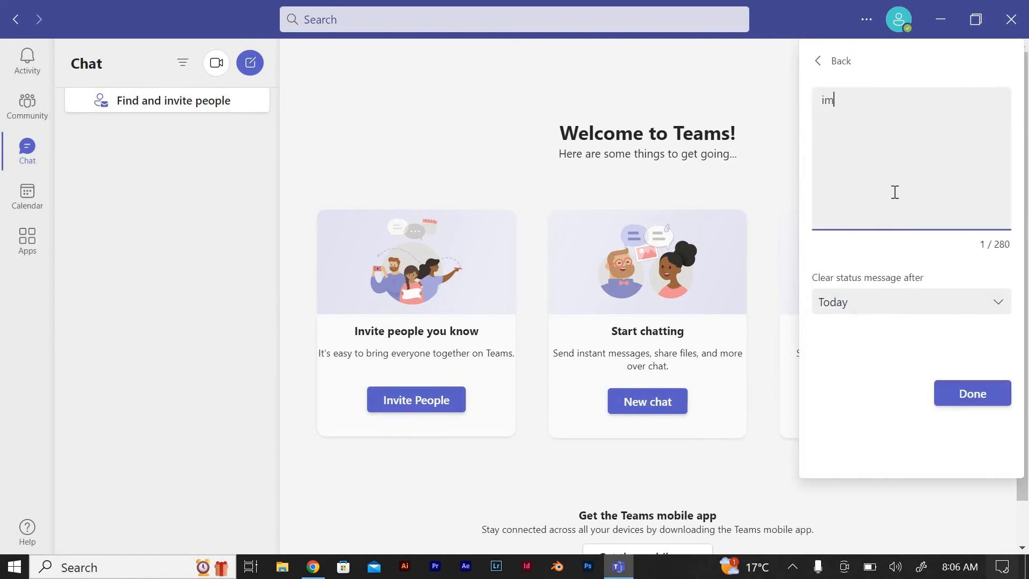
text(availabl)
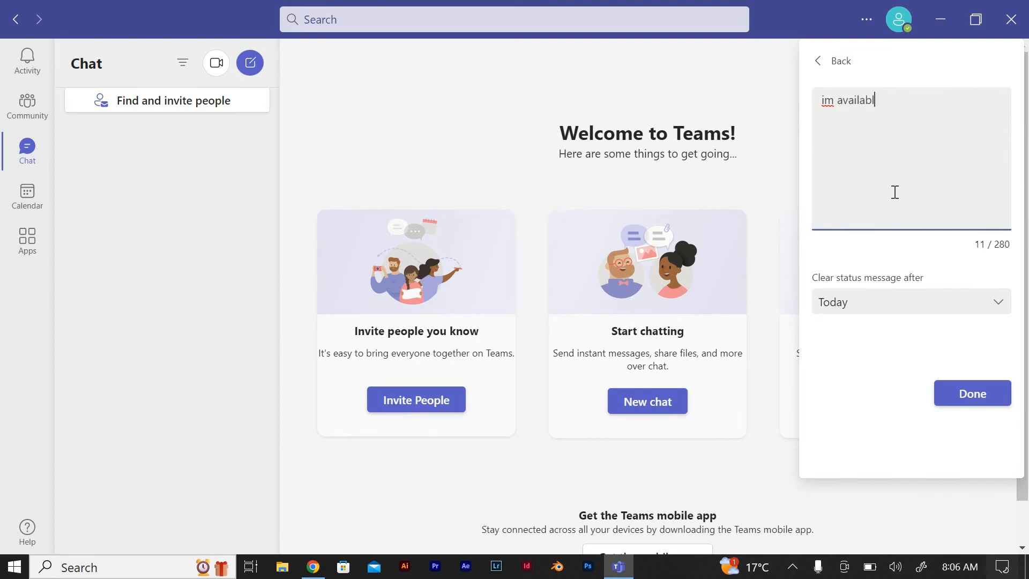
text(e)
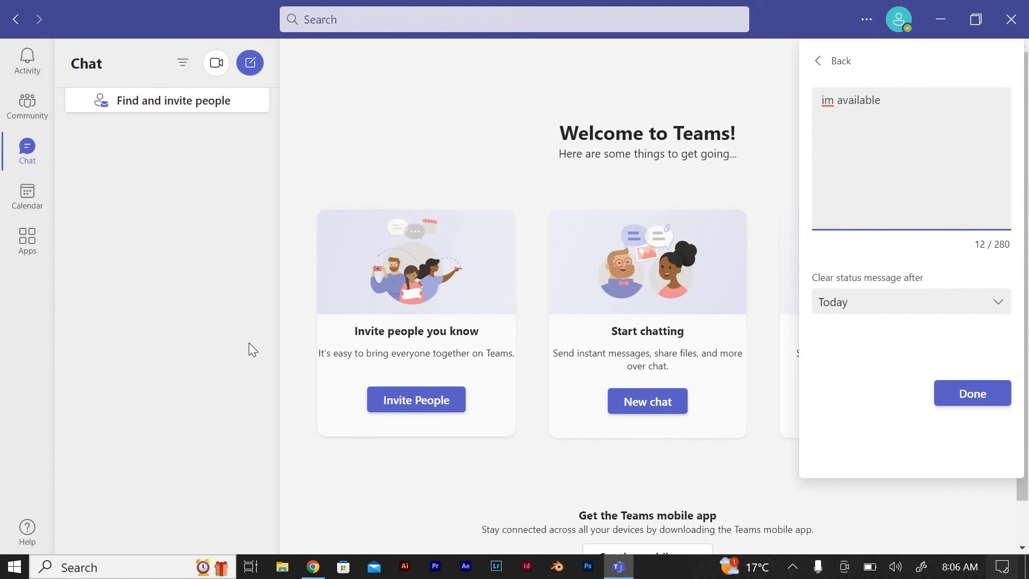